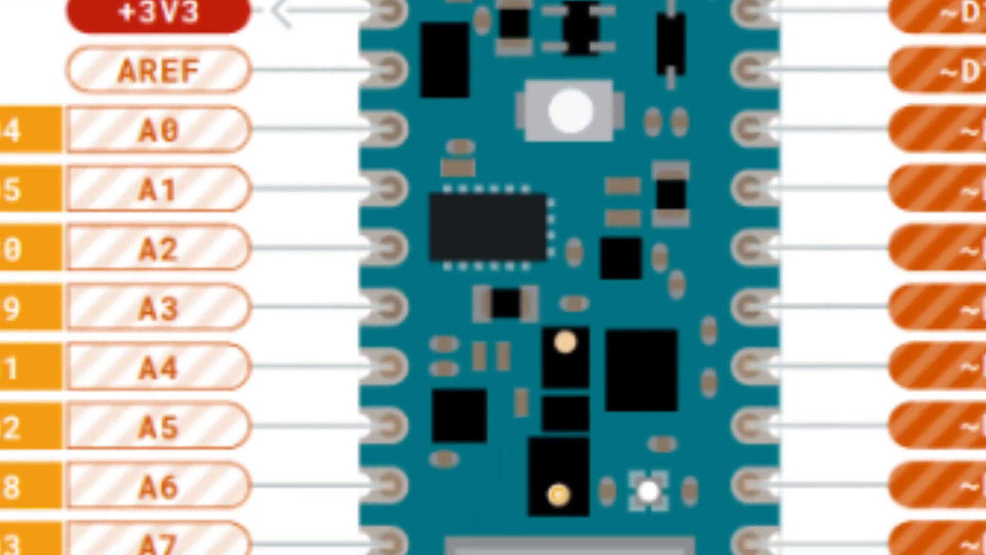
# - Launch Arduino IDE from the dock and reach Sketch > Include Library > Manage Libraries
pyautogui.scroll(-3)
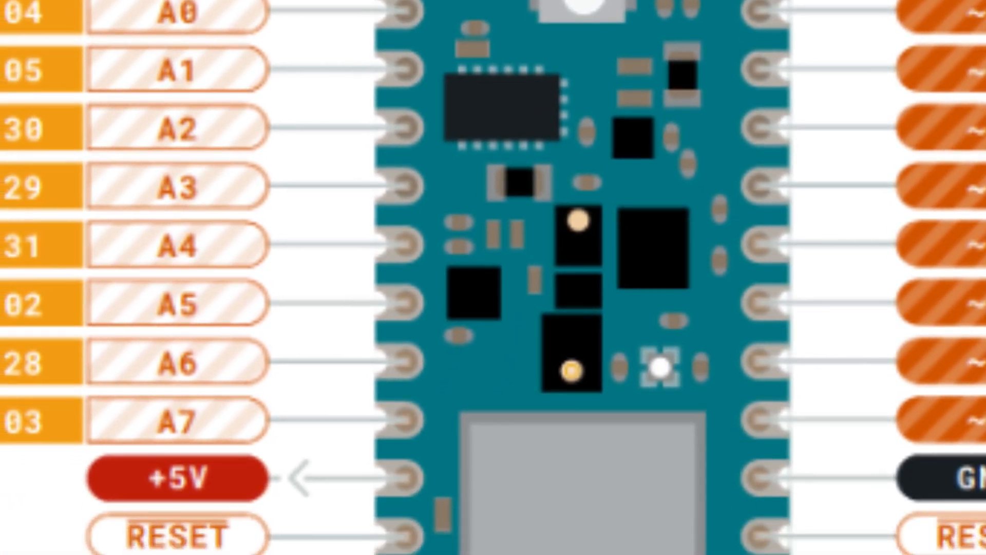
pyautogui.scroll(-3)
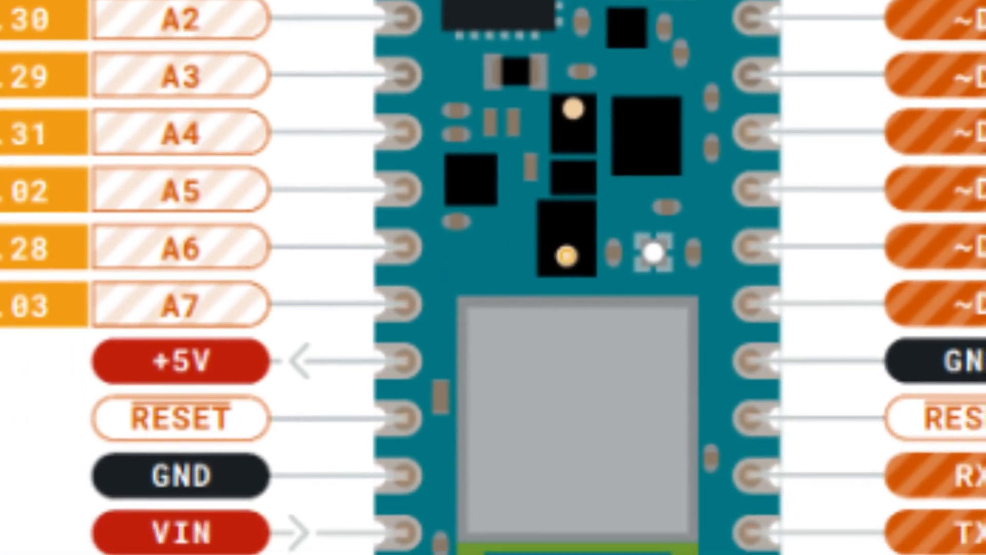
pyautogui.scroll(-3)
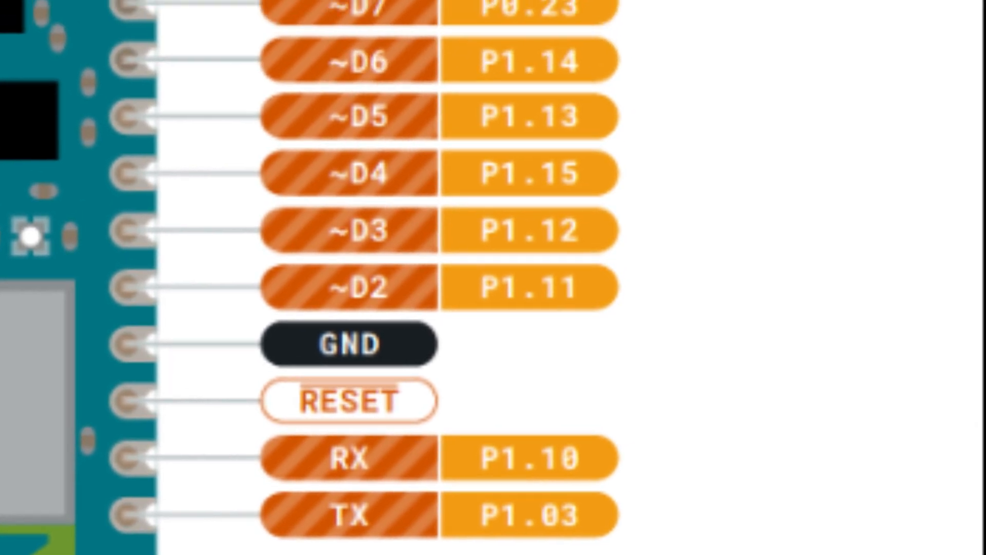
pyautogui.scroll(3)
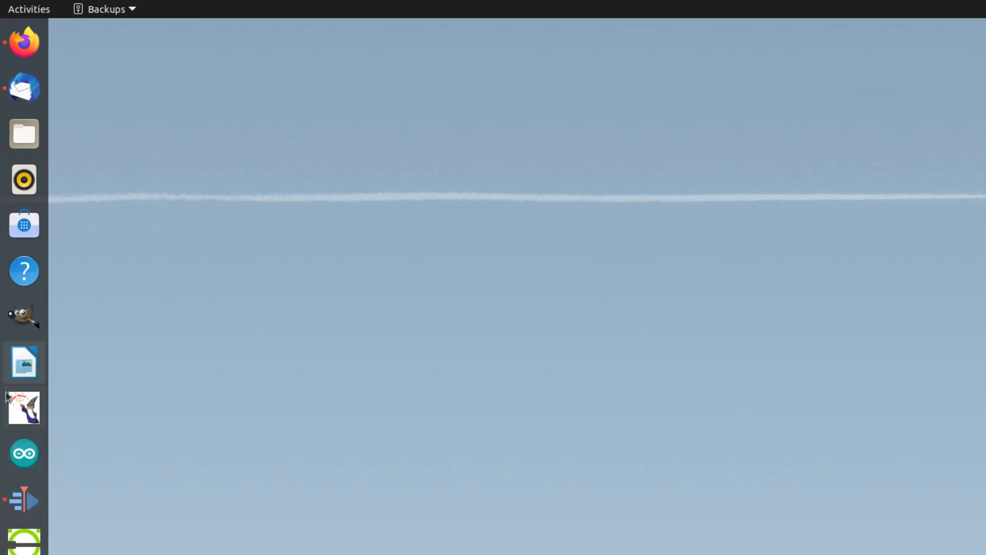
pyautogui.moveTo(24, 453)
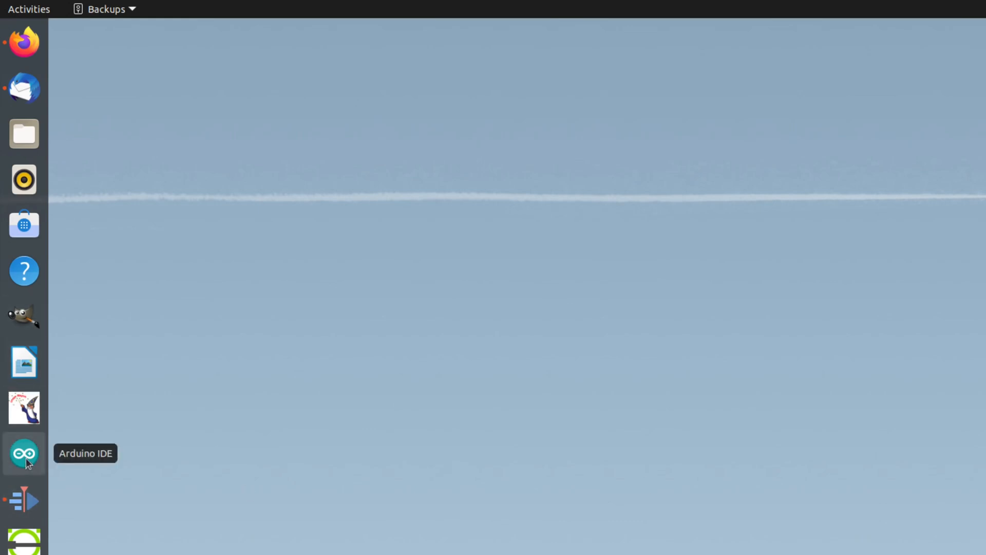
pyautogui.moveTo(25, 453)
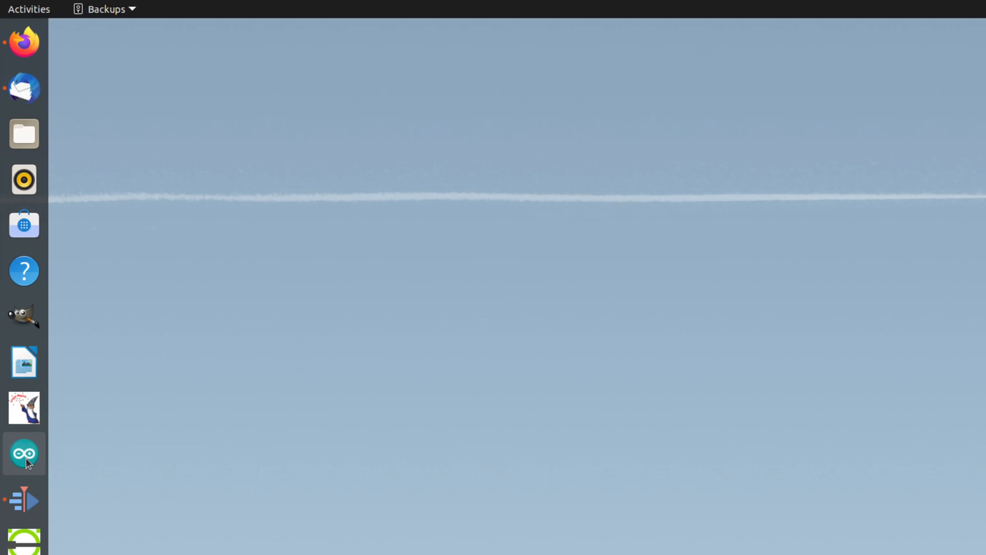
pyautogui.click(24, 453)
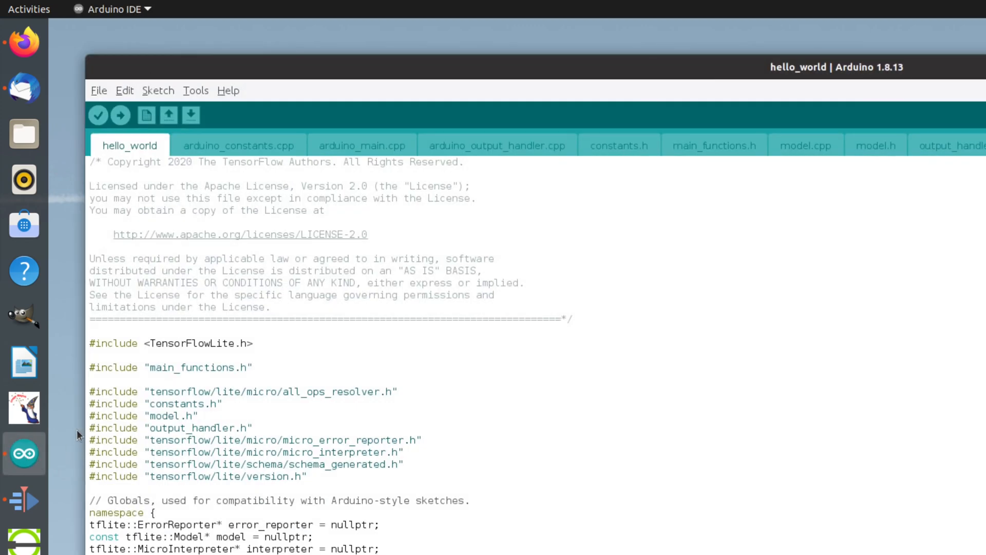
pyautogui.moveTo(166, 97)
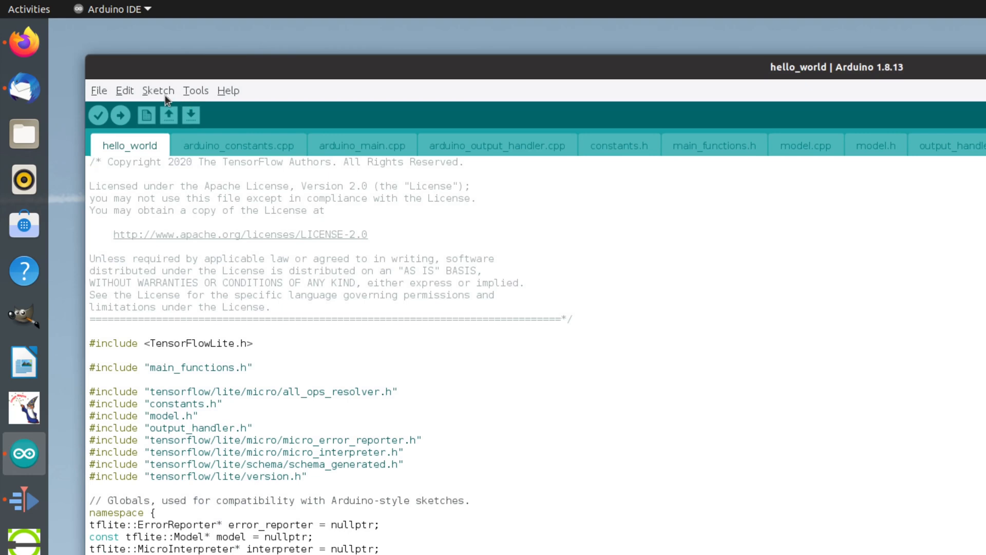
pyautogui.click(158, 90)
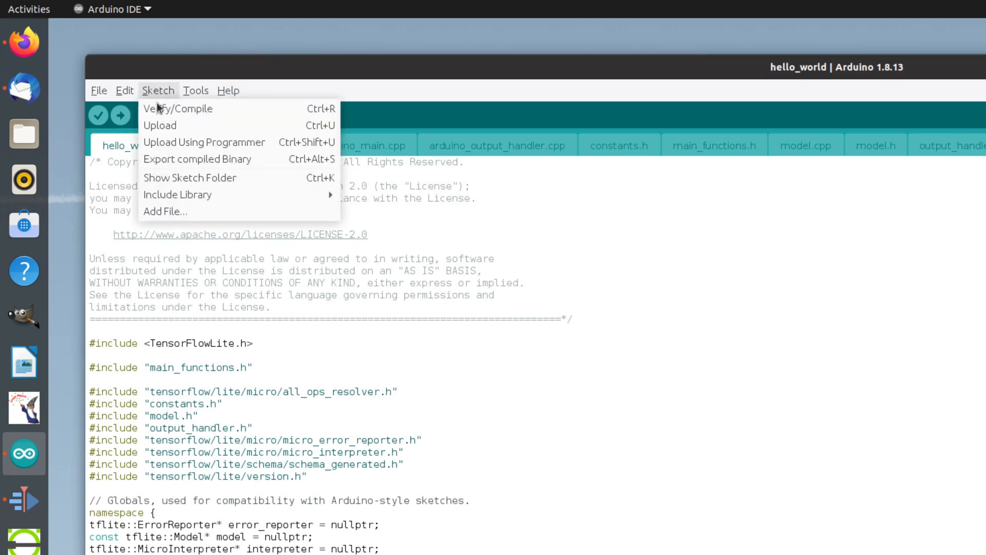
pyautogui.moveTo(177, 194)
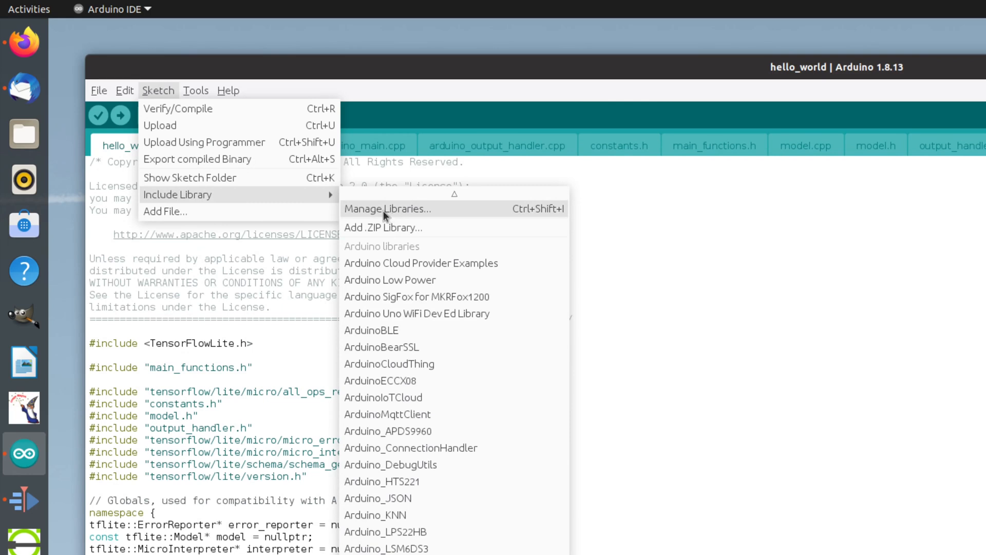
pyautogui.click(388, 208)
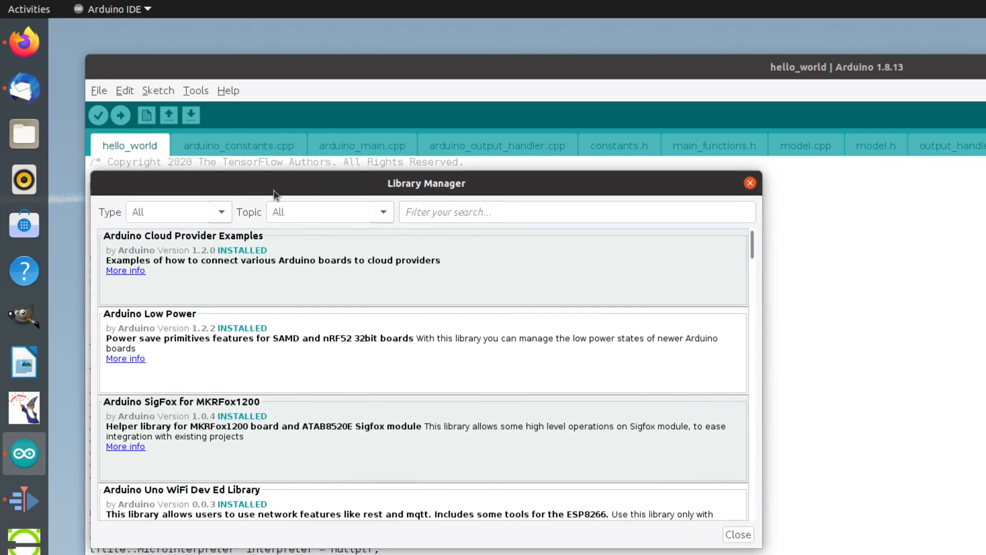
# - Search libraries for 'Arduino TensorFlow Lite', confirm 2.4.0-ALPHA is installed, then close the manager
pyautogui.click(576, 211)
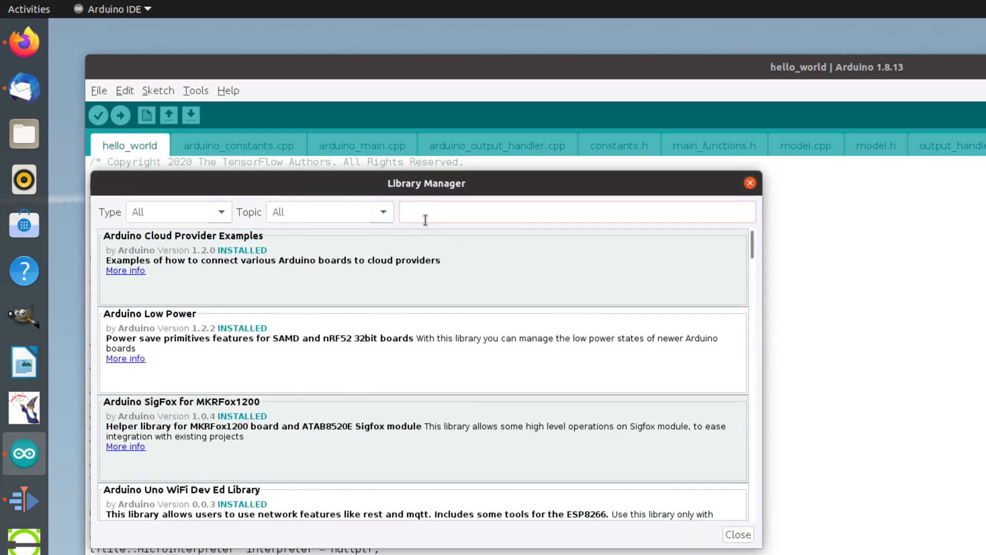
pyautogui.write('Arduino Tenso')
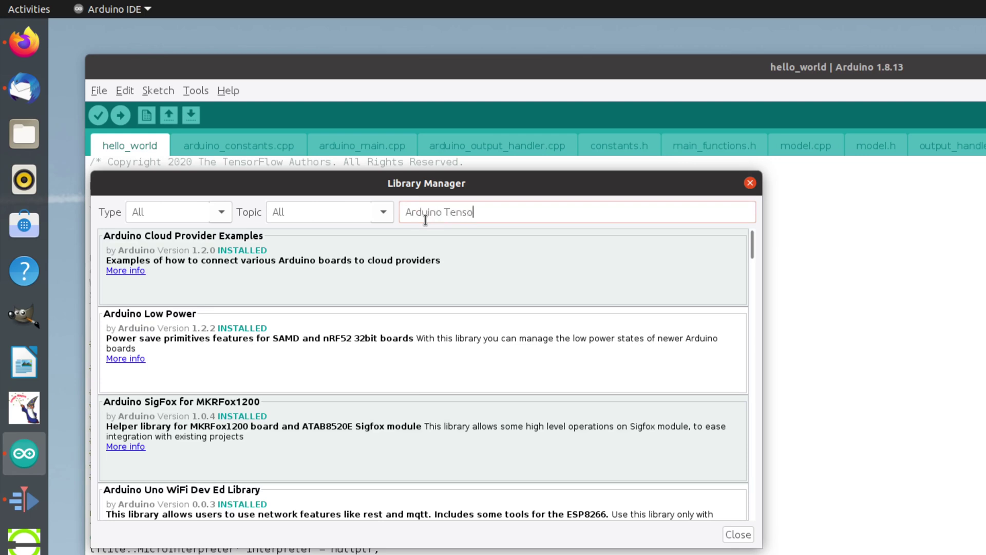
pyautogui.write('rFlow L')
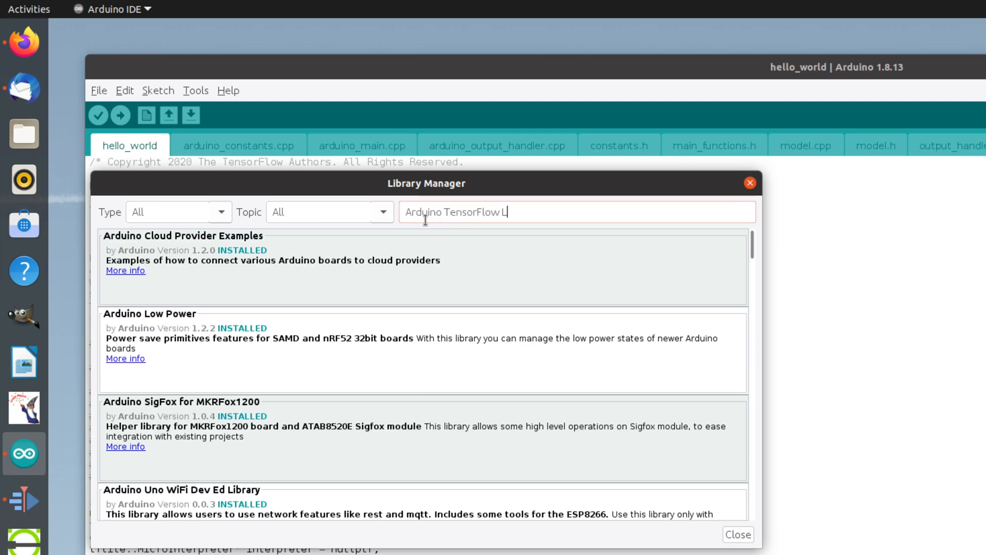
pyautogui.write('ite')
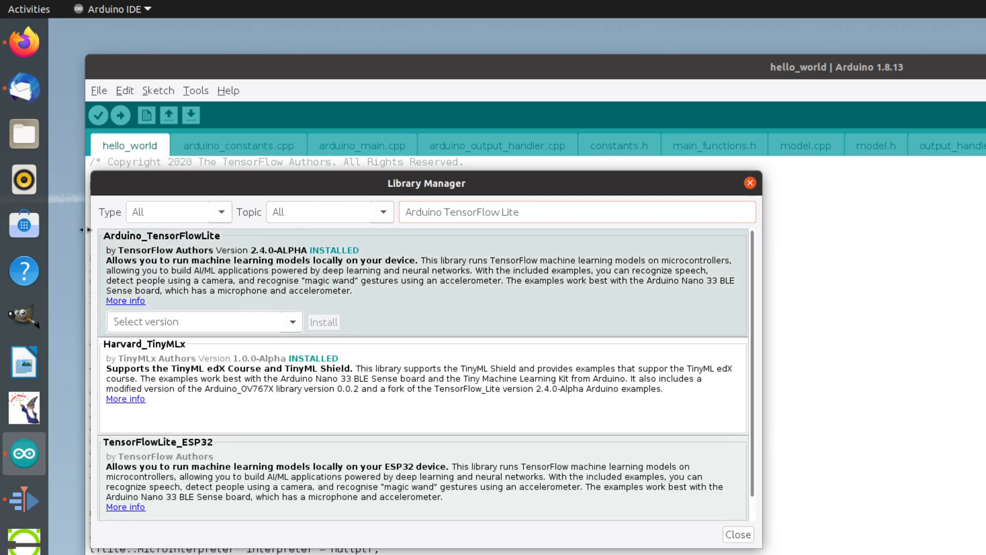
pyautogui.moveTo(165, 254)
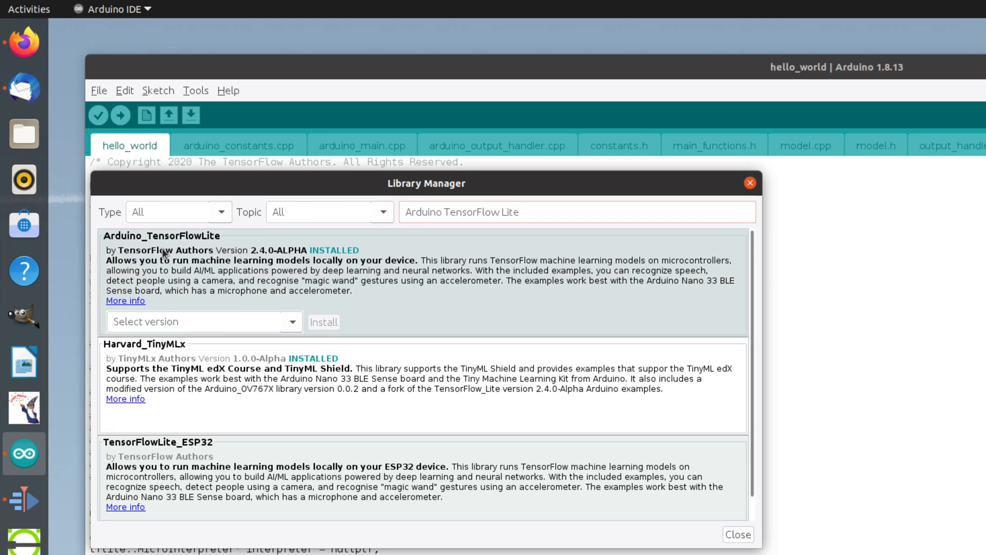
pyautogui.moveTo(255, 247)
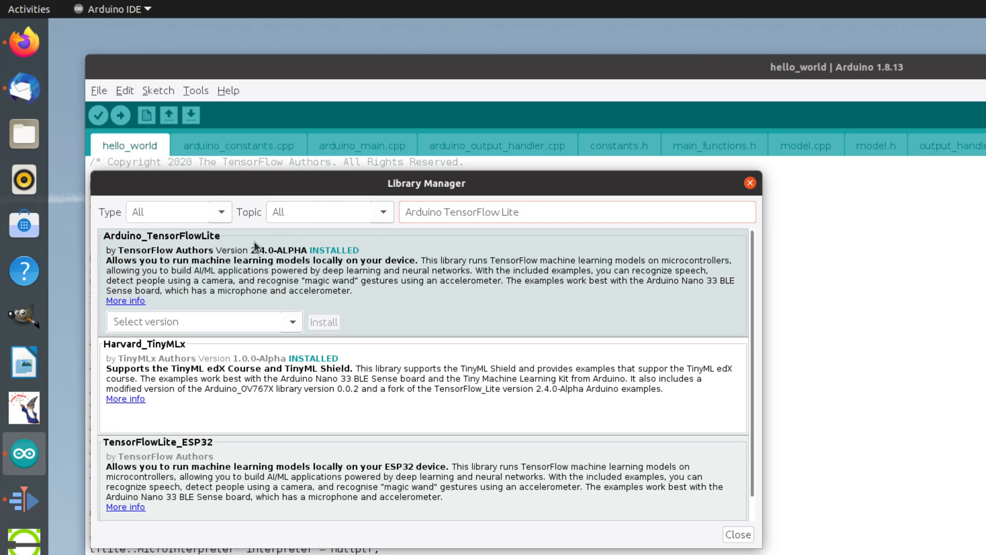
pyautogui.moveTo(321, 321)
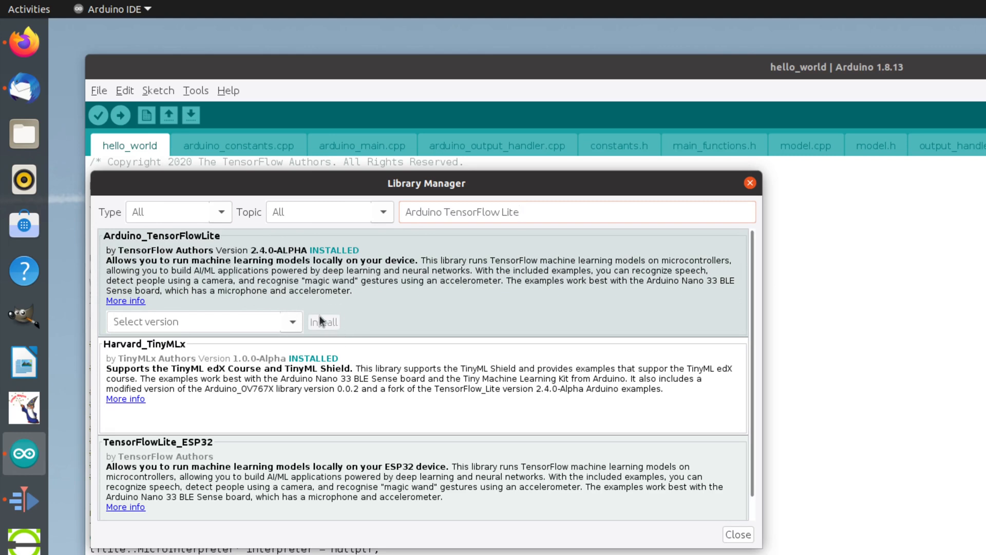
pyautogui.moveTo(326, 328)
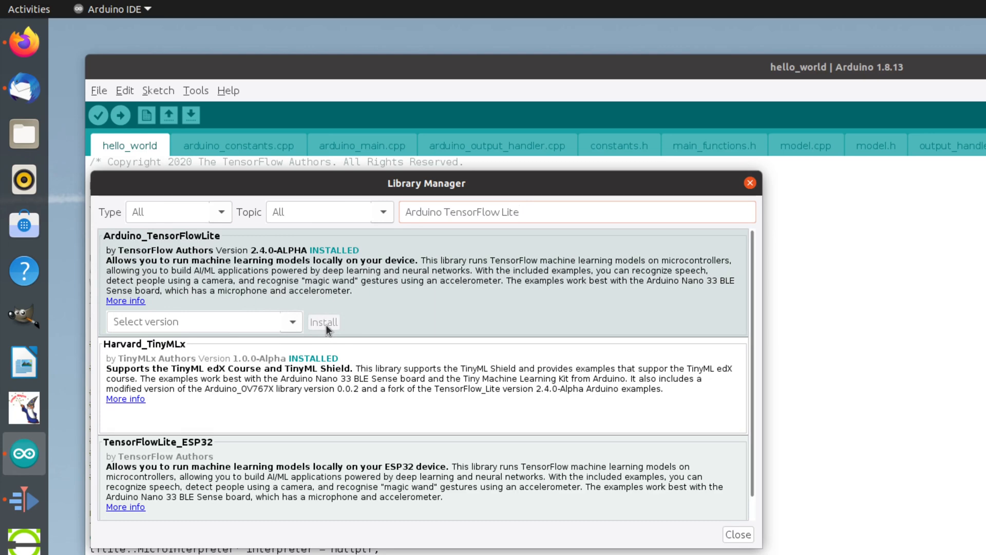
pyautogui.moveTo(333, 280)
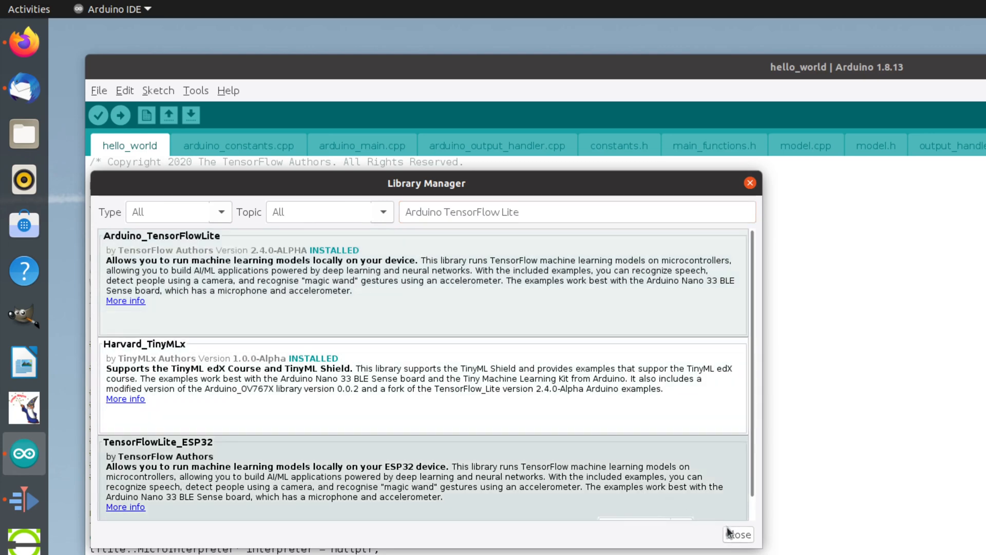
pyautogui.click(737, 534)
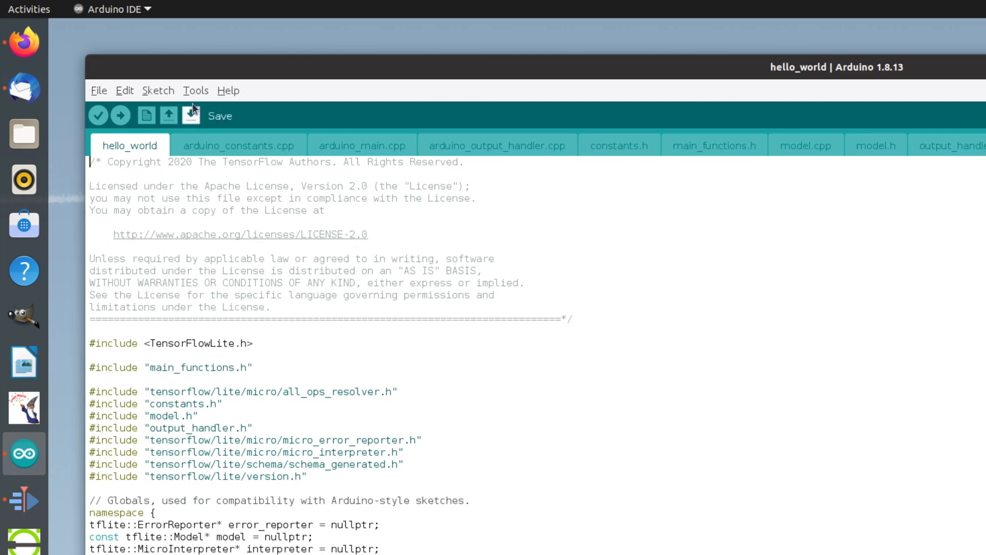
# - Search Boards Manager for 'Nano 33 BLE Sense' and install Arduino Mbed OS Nano Boards 2.0.0
pyautogui.click(195, 90)
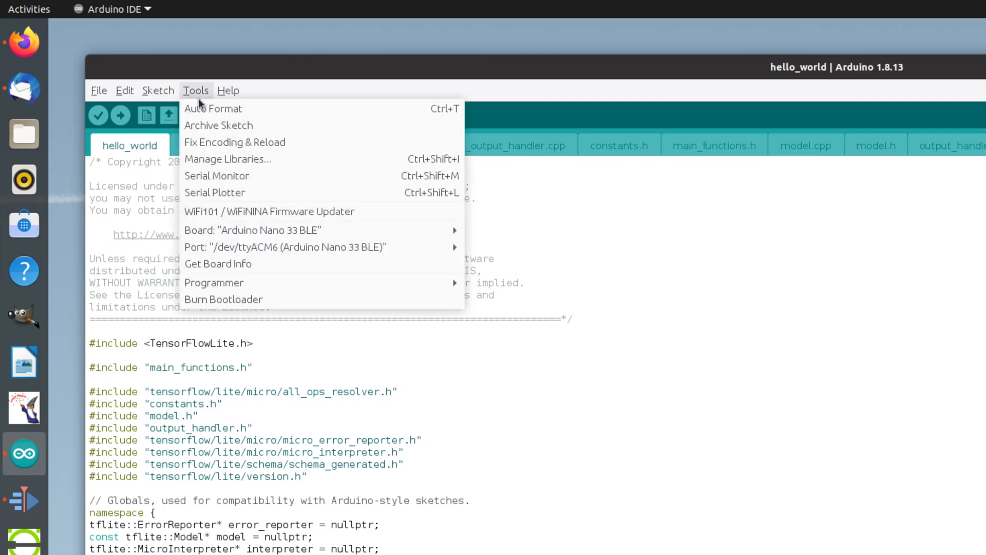
pyautogui.moveTo(238, 276)
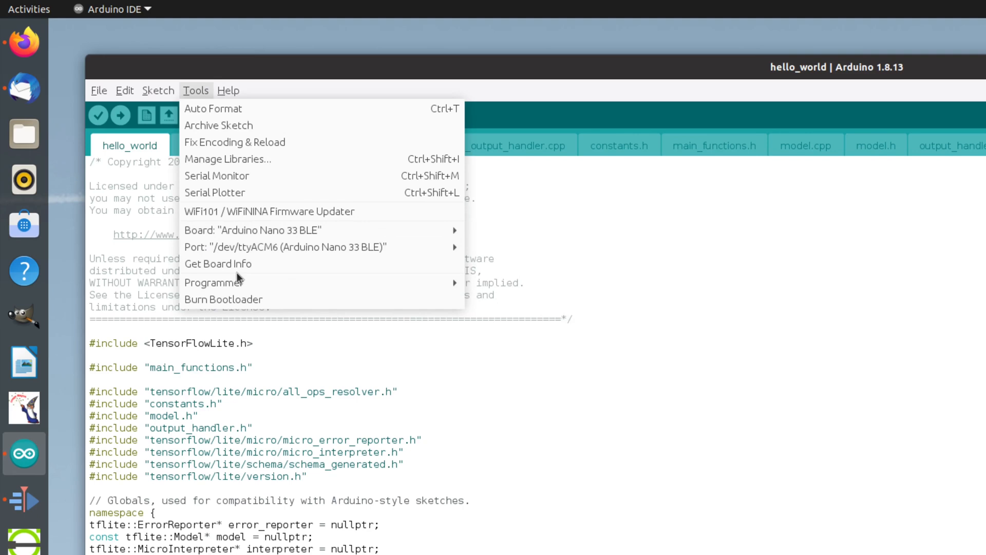
pyautogui.moveTo(252, 230)
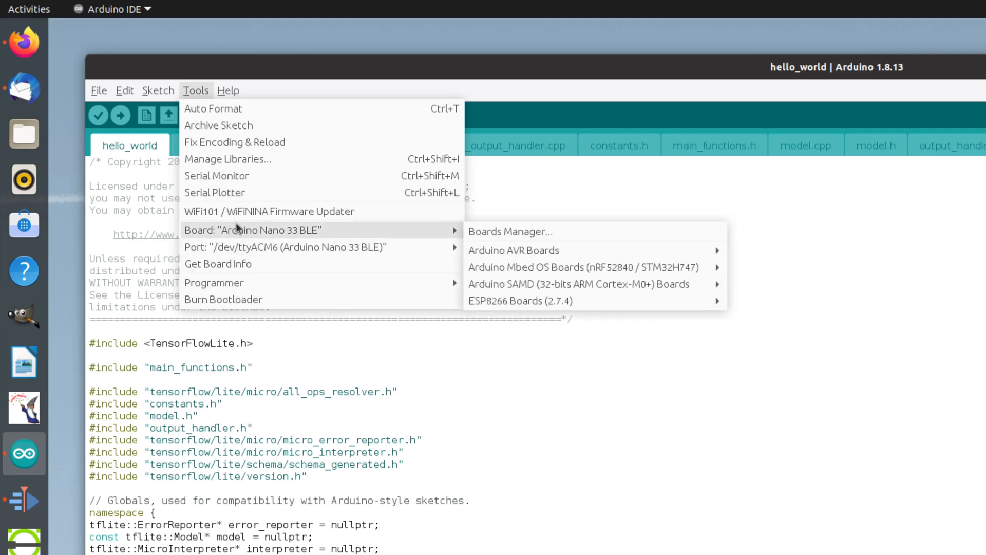
pyautogui.click(510, 232)
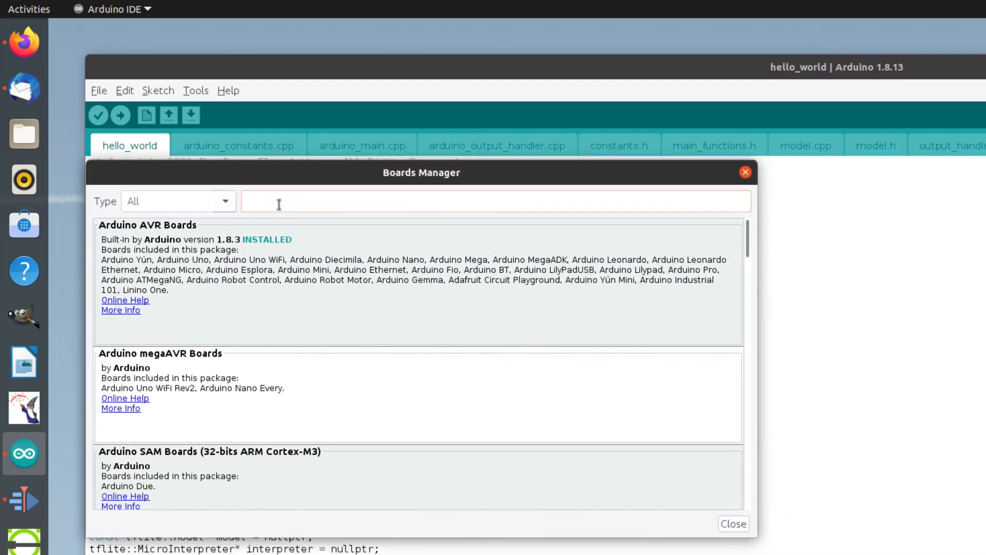
pyautogui.write('Nano 33 B')
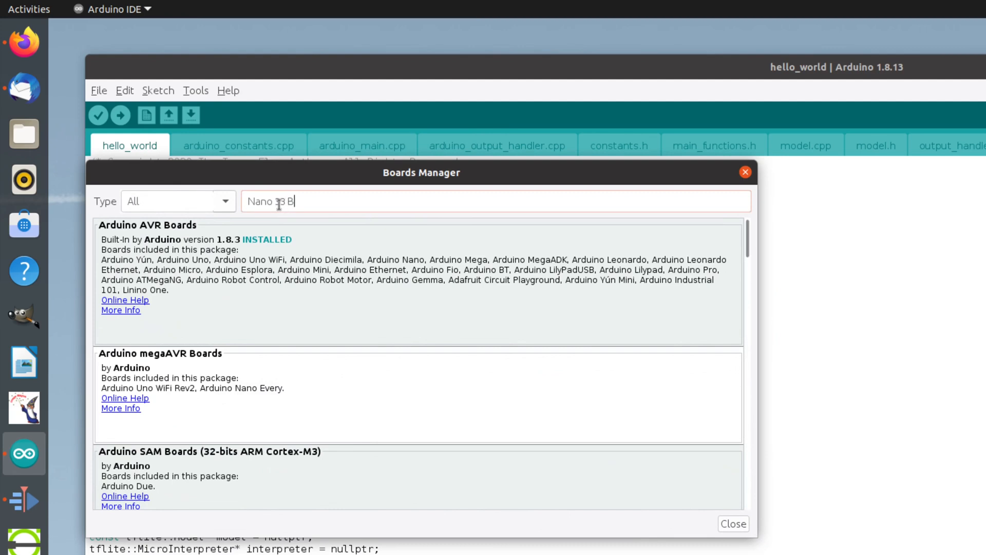
pyautogui.write('LE Sense')
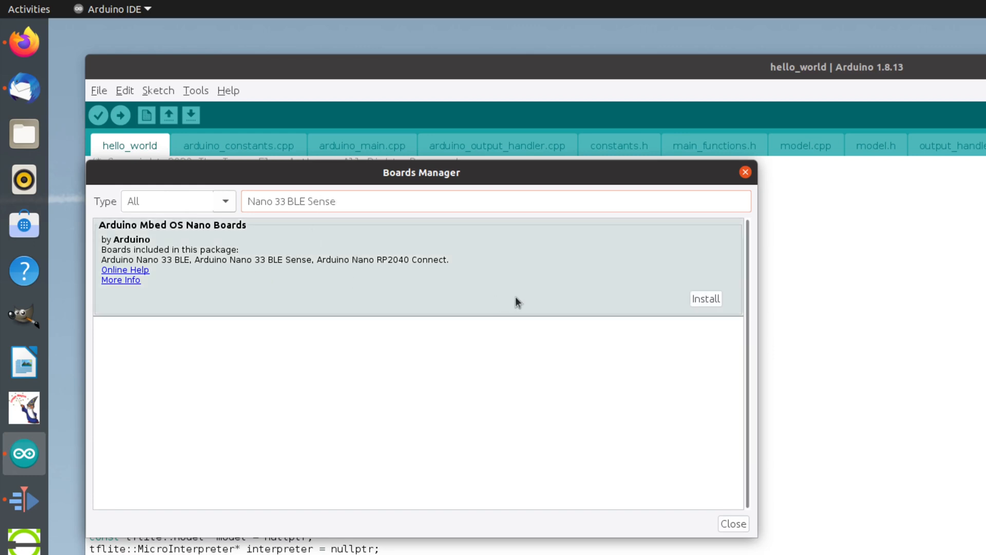
pyautogui.click(705, 298)
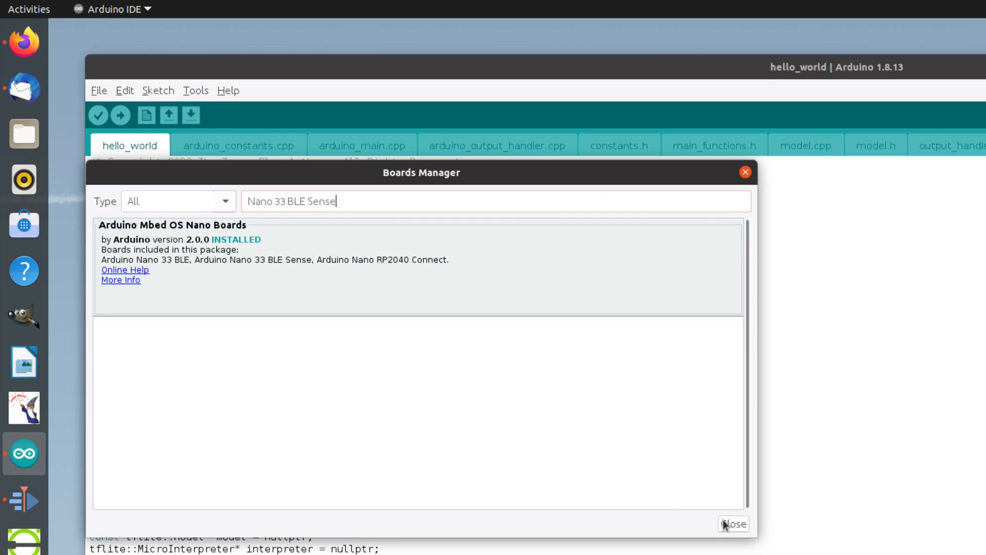
pyautogui.click(734, 523)
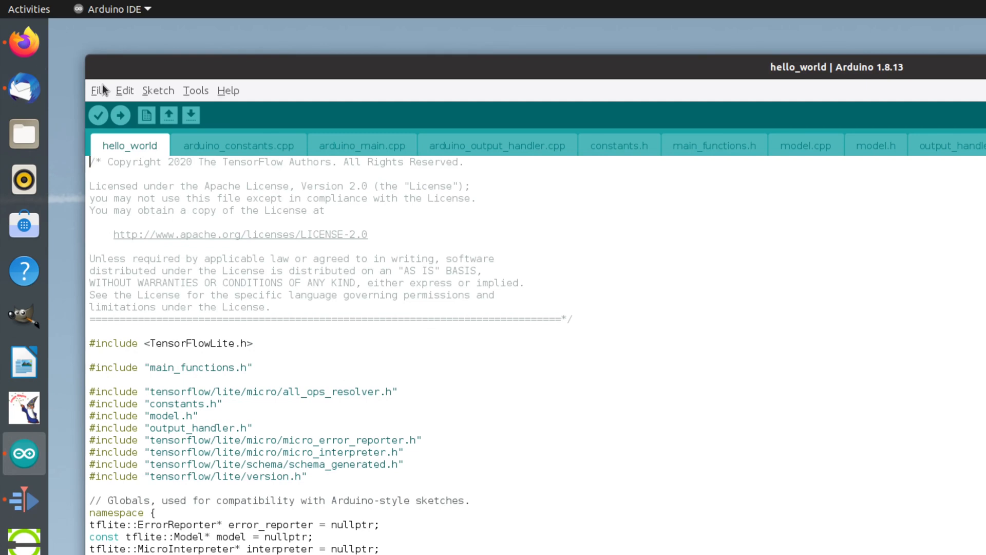
pyautogui.click(98, 90)
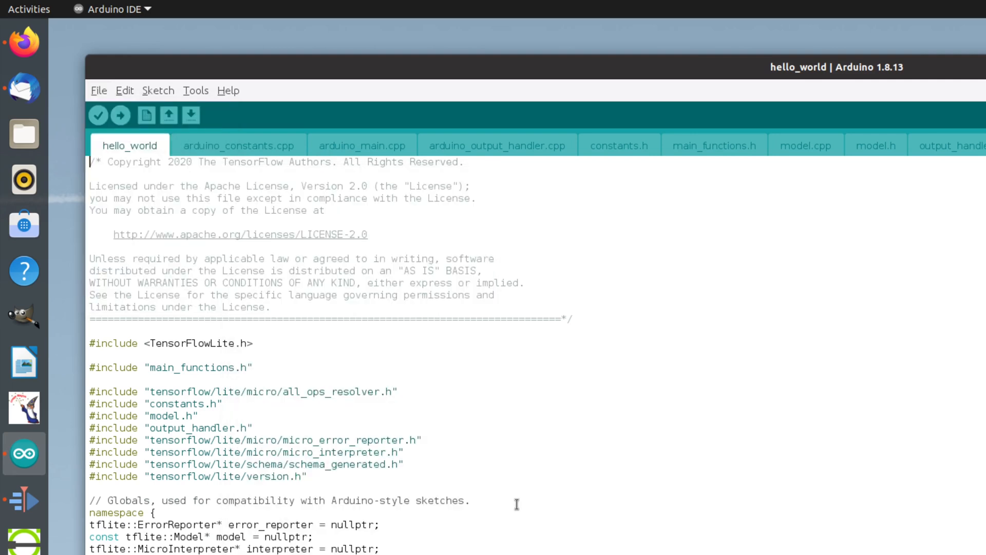
pyautogui.moveTo(354, 374)
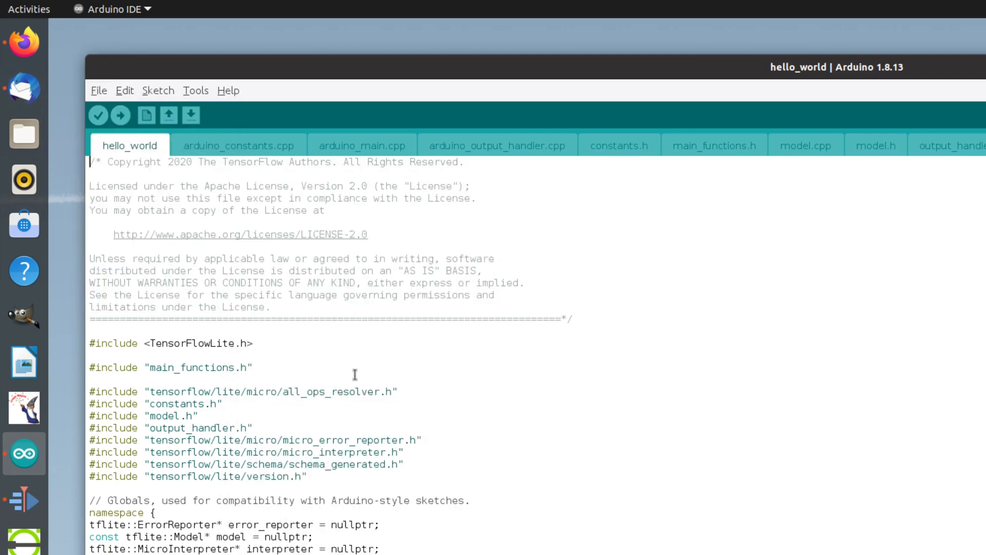
pyautogui.moveTo(148, 92)
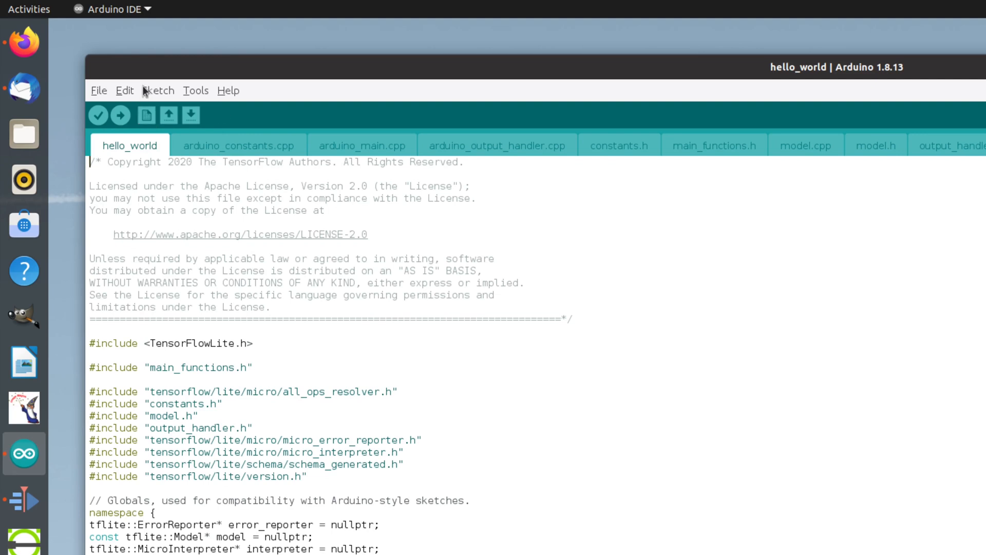
pyautogui.click(158, 90)
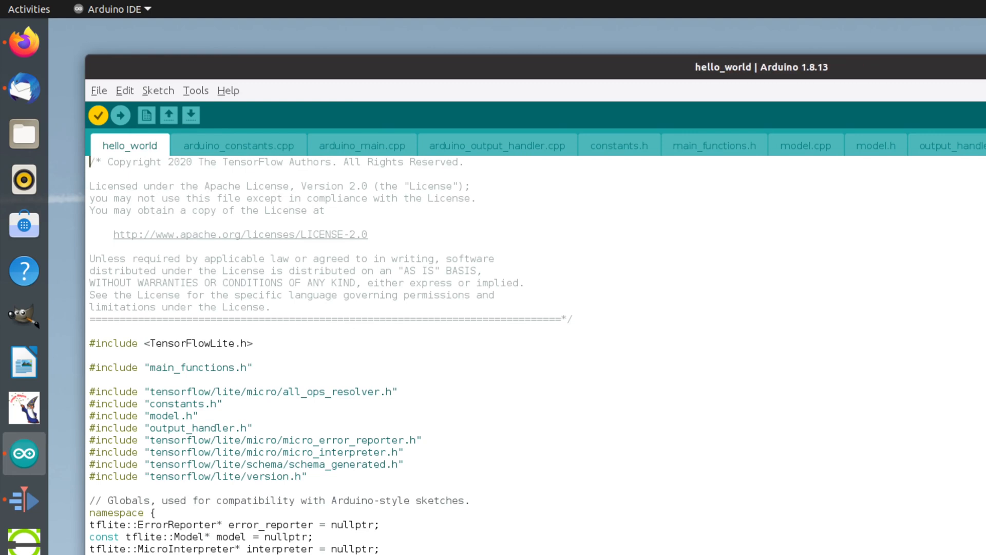
# - Verify the hello_world sketch, compiling to 25% program storage and 19% dynamic memory
pyautogui.click(98, 115)
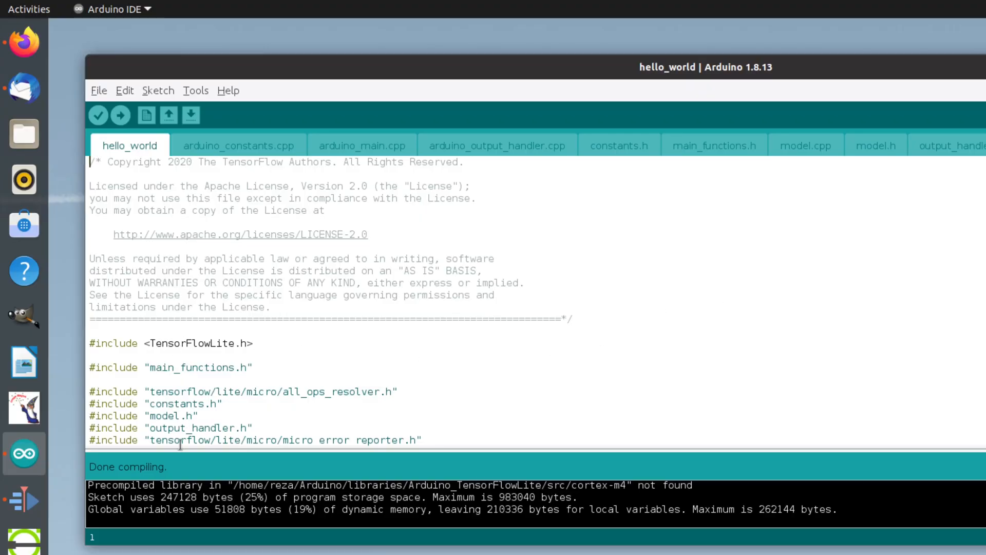
pyautogui.moveTo(241, 464)
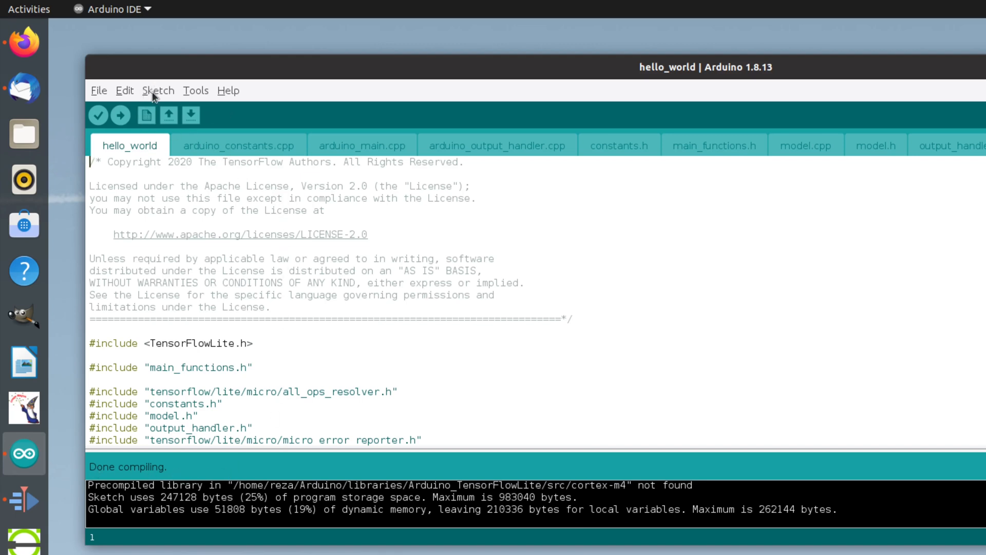
pyautogui.moveTo(218, 95)
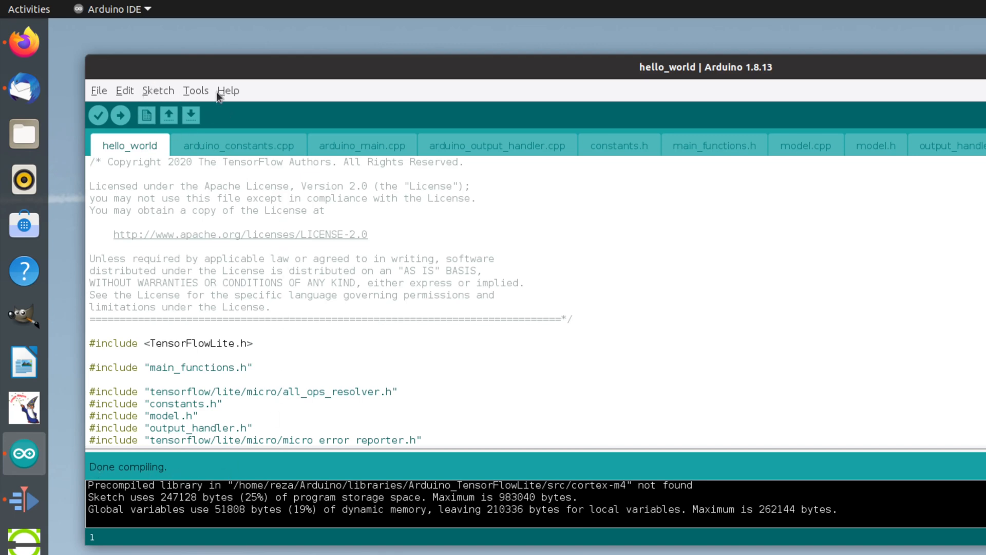
# - Select Arduino Nano 33 BLE under Tools > Board > Arduino Mbed OS Nano Boards
pyautogui.click(196, 89)
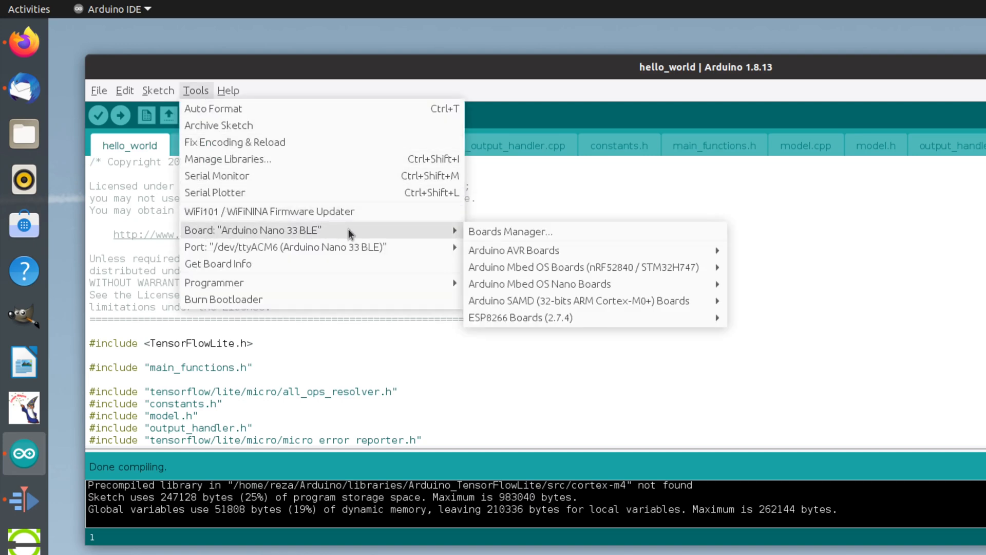
pyautogui.moveTo(476, 235)
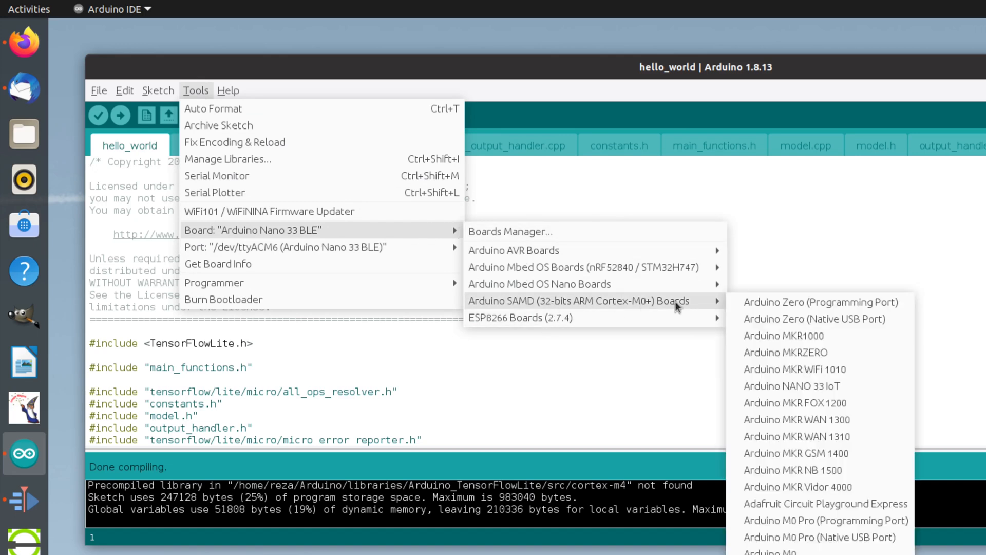
pyautogui.moveTo(719, 306)
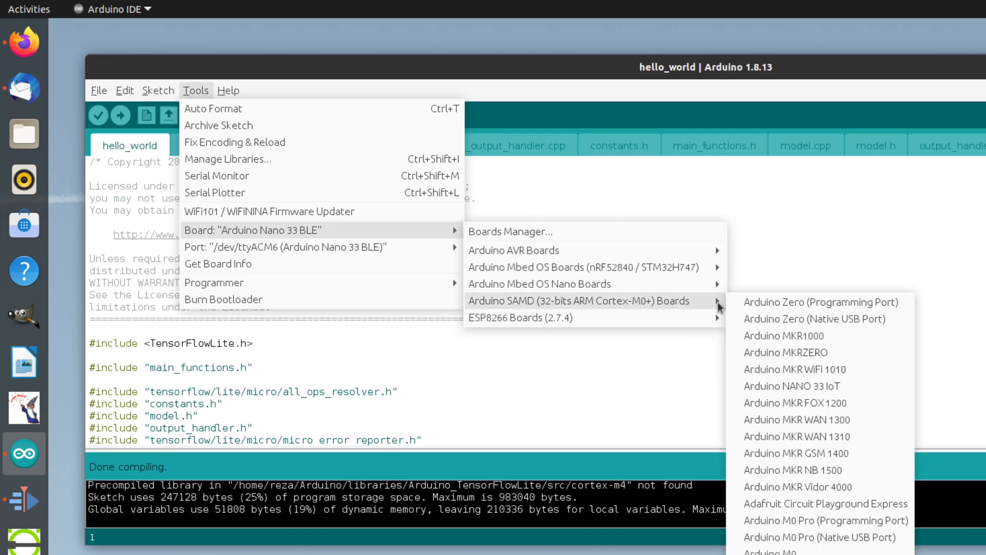
pyautogui.moveTo(538, 284)
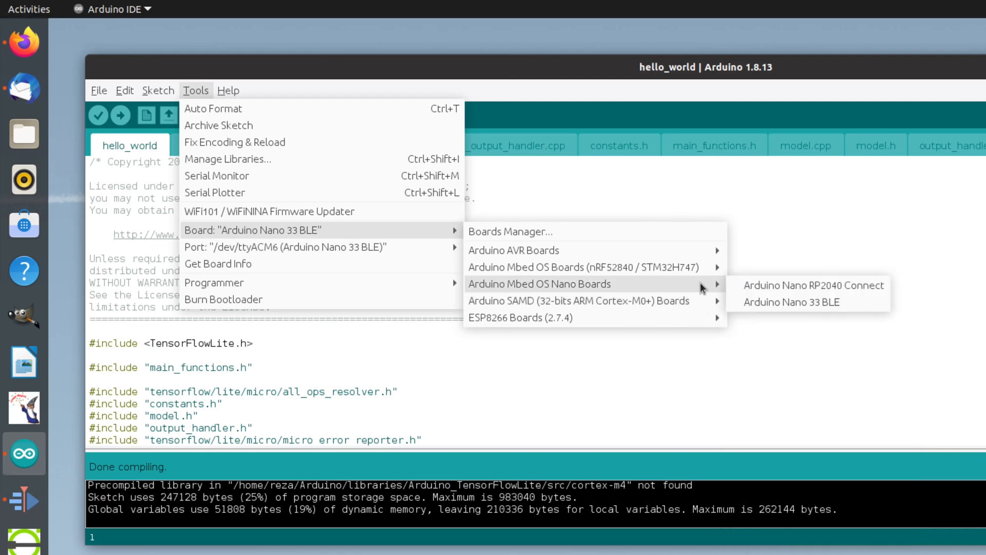
pyautogui.moveTo(783, 314)
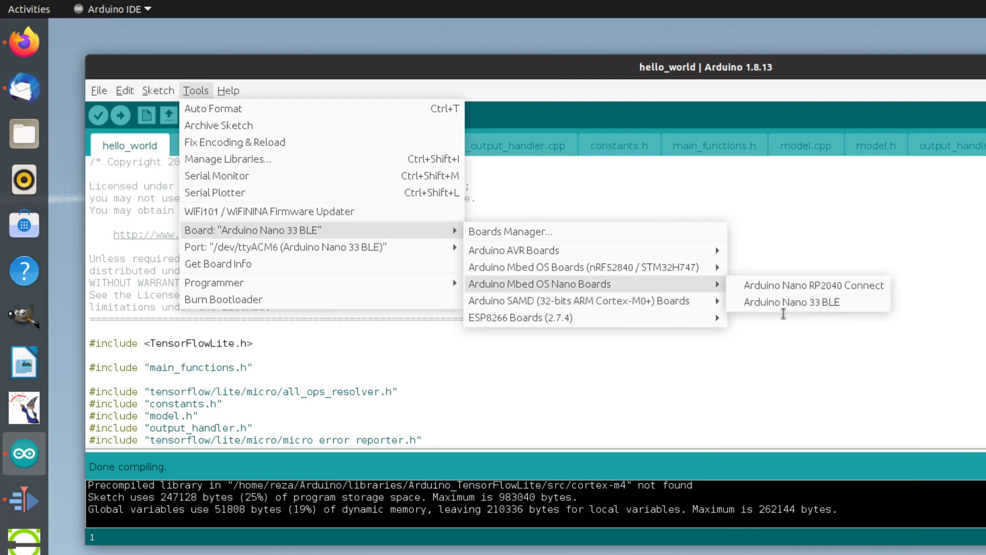
pyautogui.moveTo(791, 302)
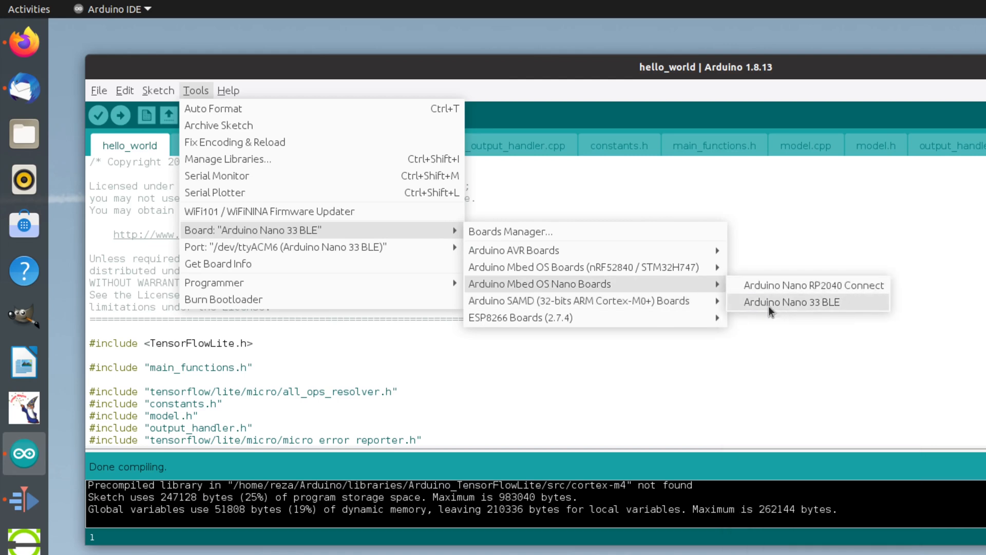
pyautogui.click(791, 302)
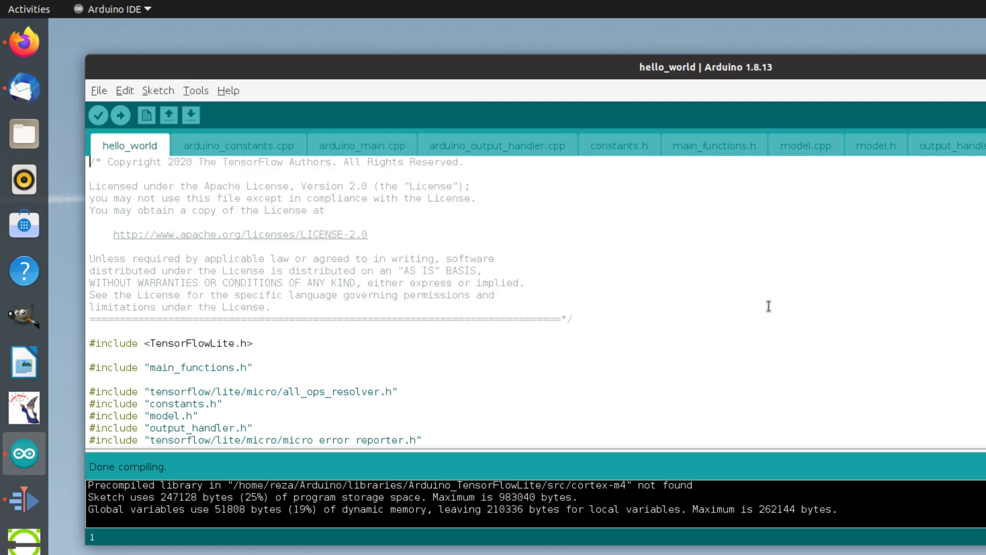
pyautogui.moveTo(765, 306)
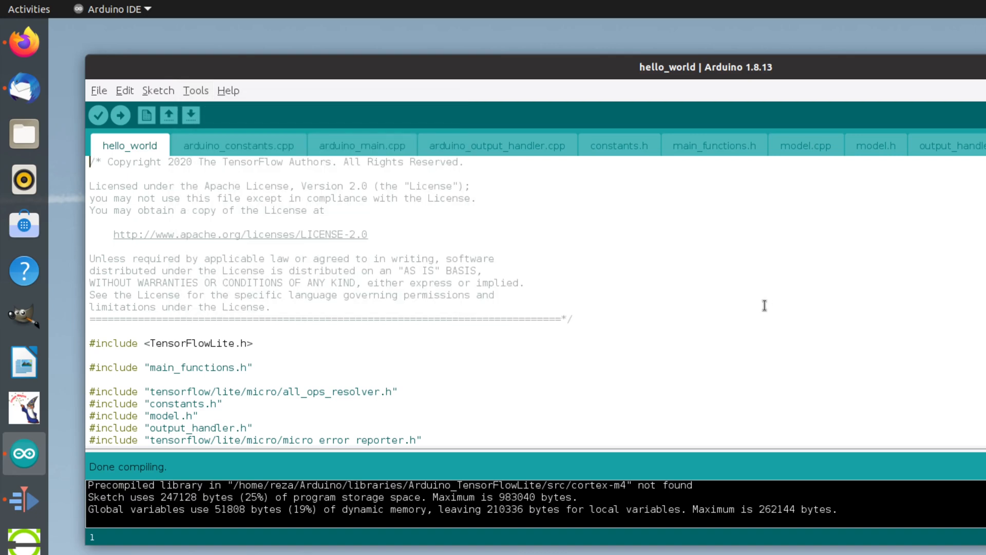
pyautogui.moveTo(375, 390)
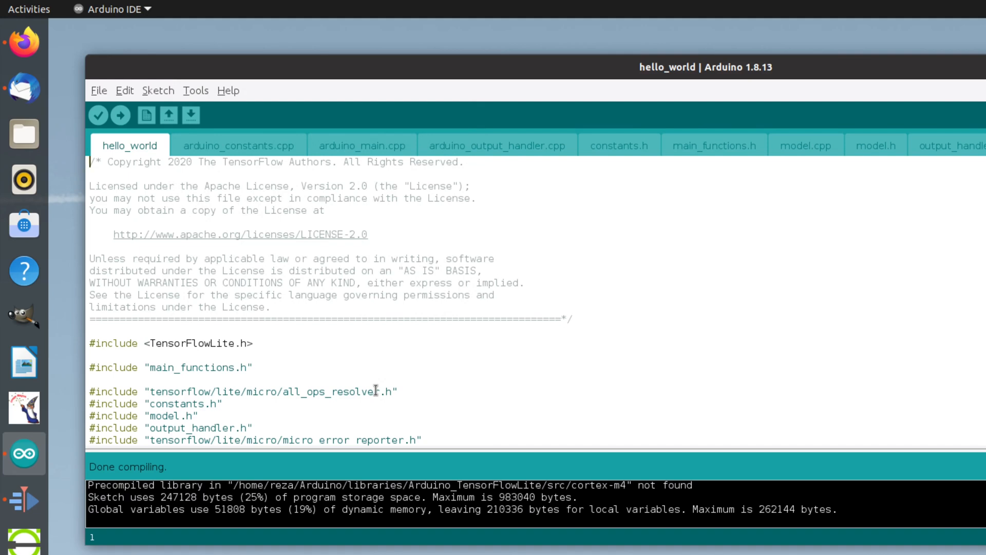
pyautogui.moveTo(197, 95)
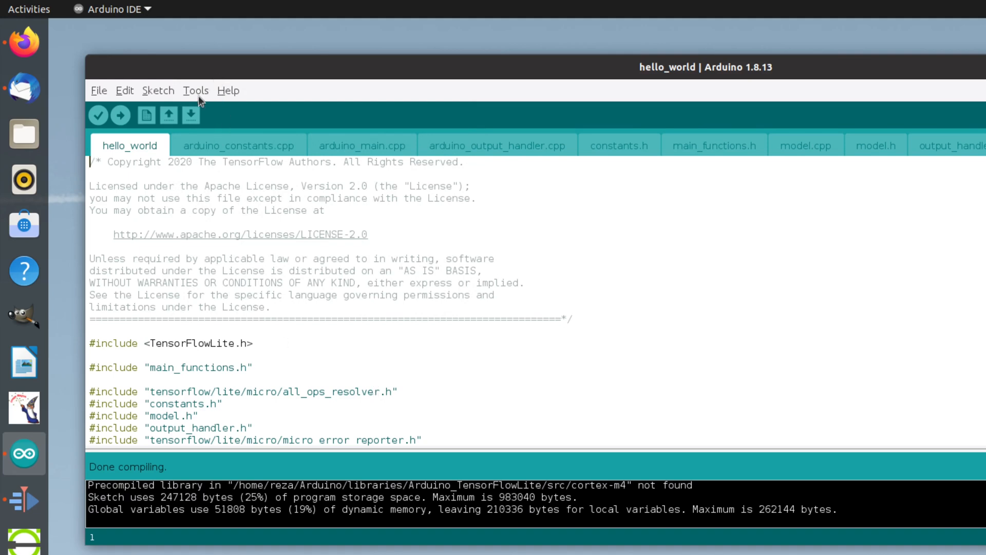
# - Select /dev/ttyACM3 (Arduino Nano 33 BLE) as the serial port
pyautogui.click(195, 90)
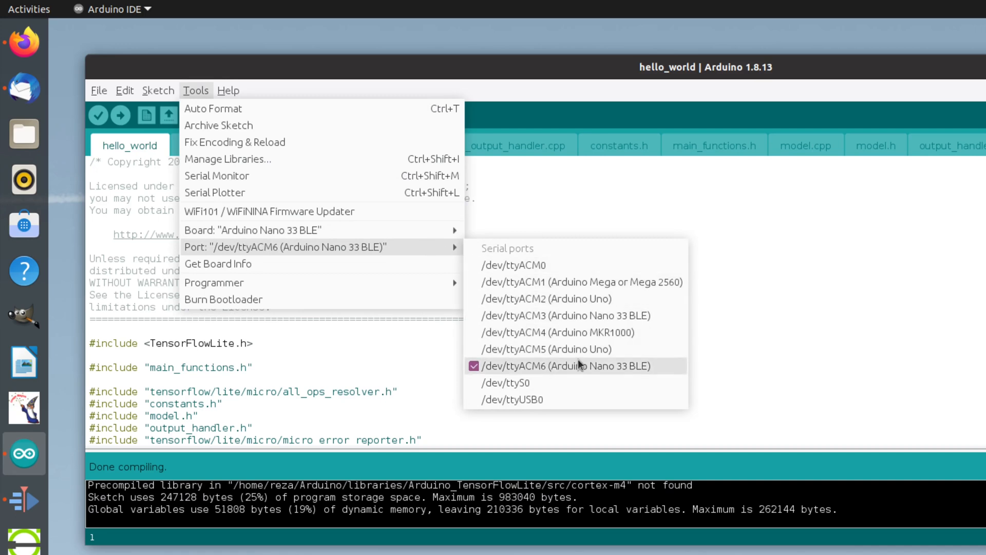
pyautogui.moveTo(574, 315)
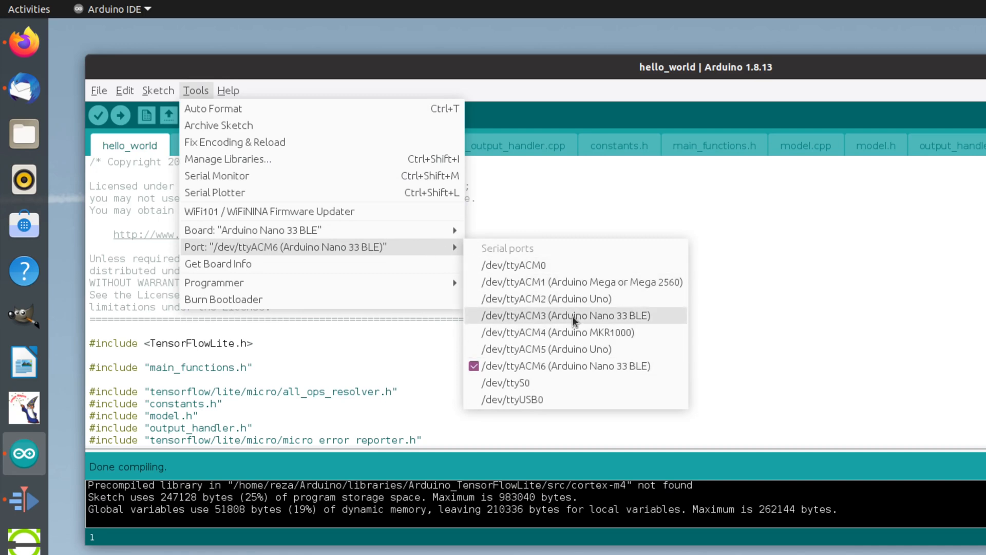
pyautogui.click(565, 315)
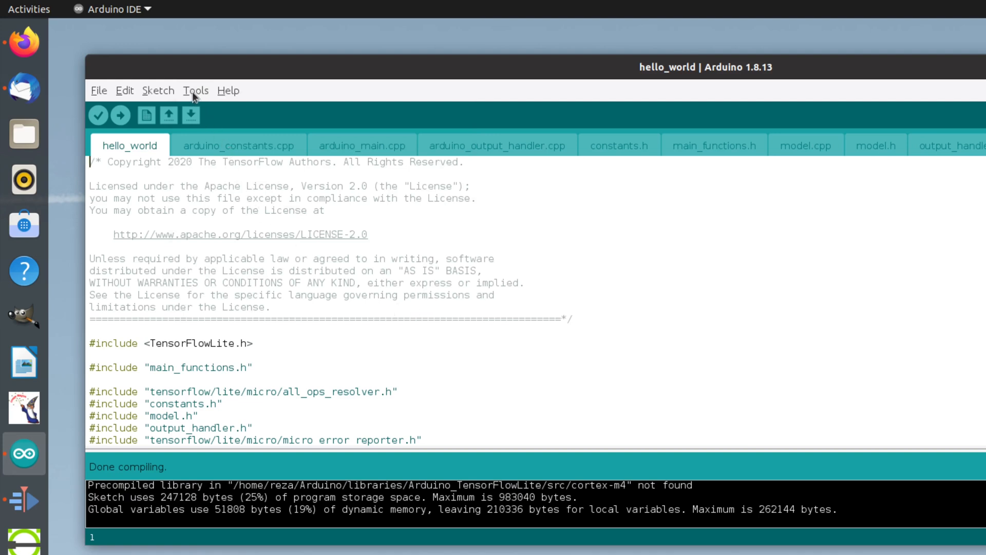
# - Start uploading the hello_world sketch to the Nano 33 BLE via Sketch > Upload
pyautogui.click(158, 90)
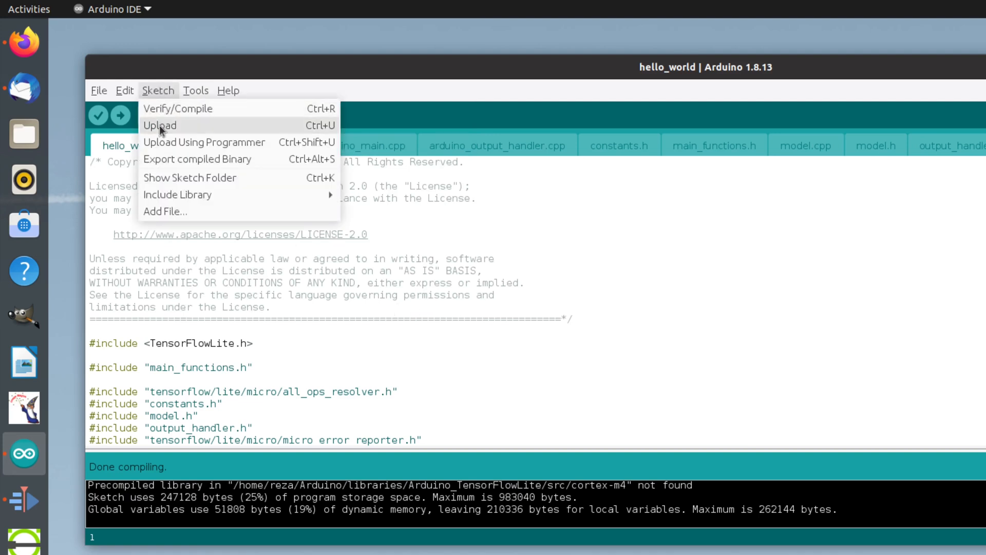
pyautogui.click(160, 126)
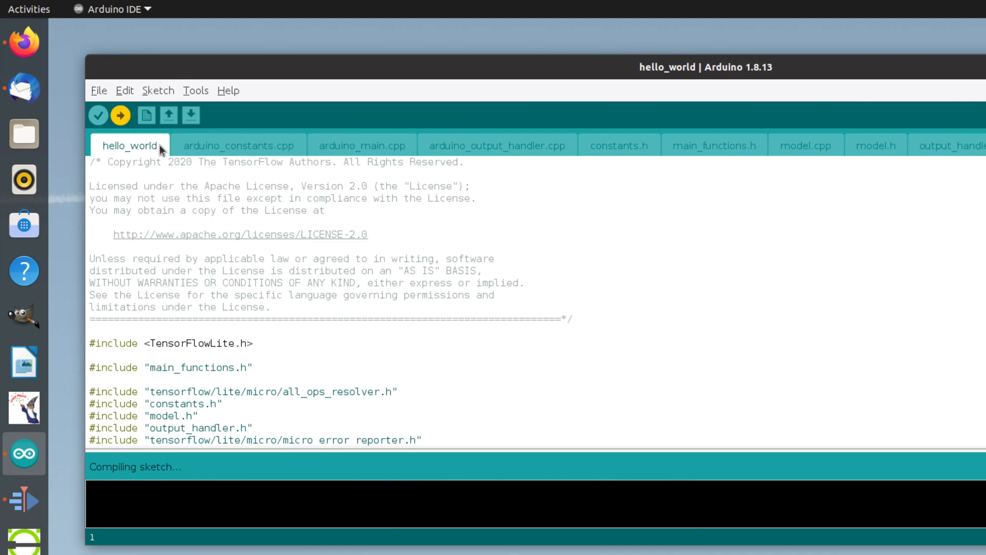
pyautogui.moveTo(199, 151)
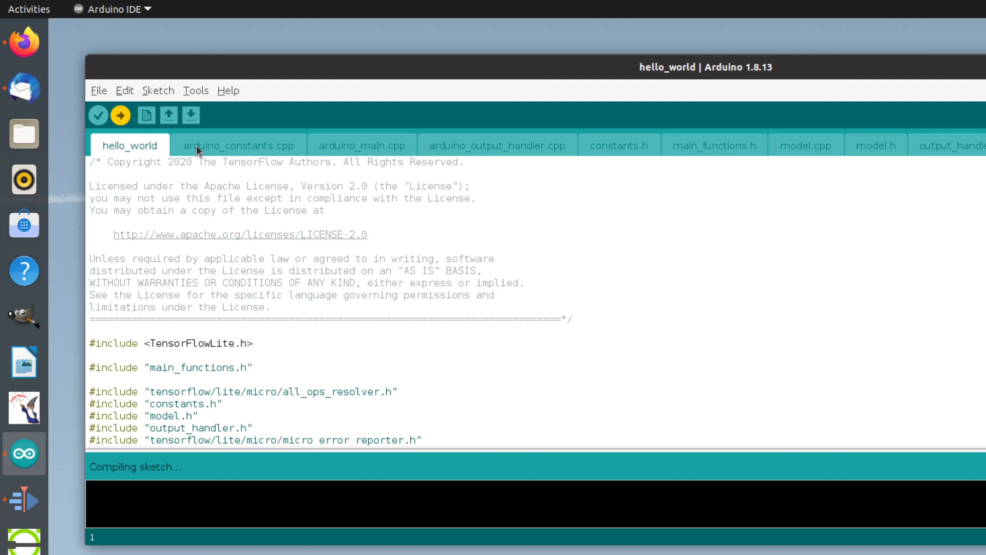
pyautogui.moveTo(261, 150)
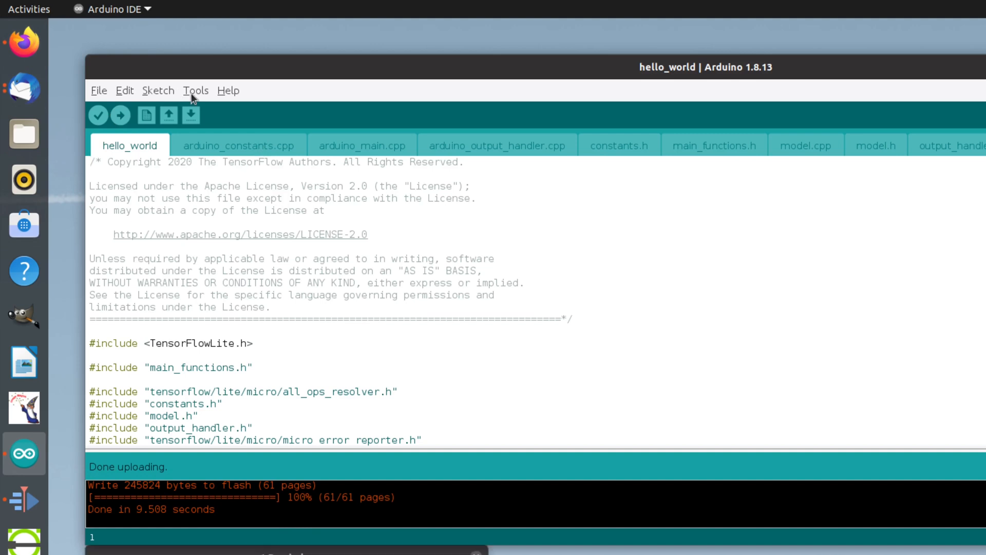
pyautogui.click(196, 90)
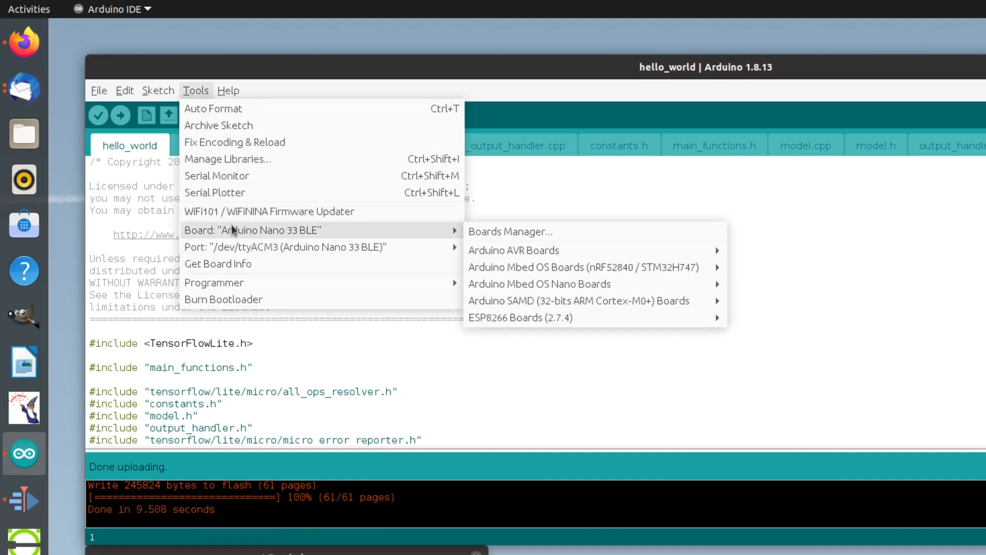
pyautogui.moveTo(217, 175)
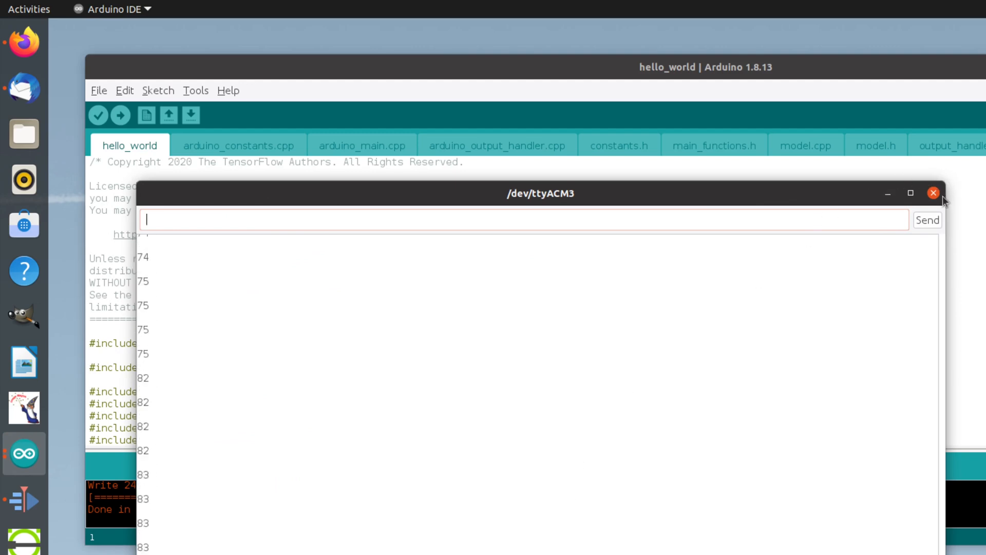
pyautogui.click(933, 193)
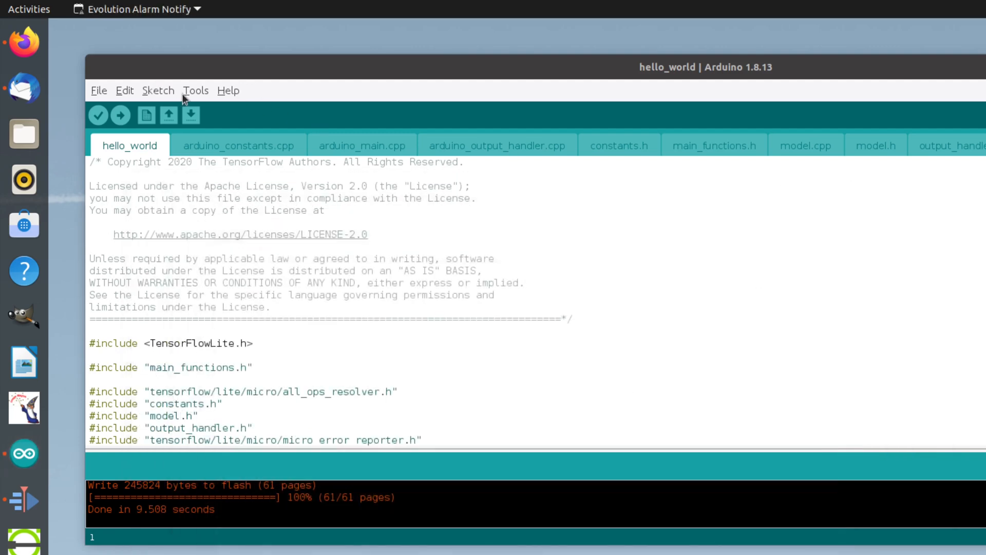
pyautogui.click(196, 90)
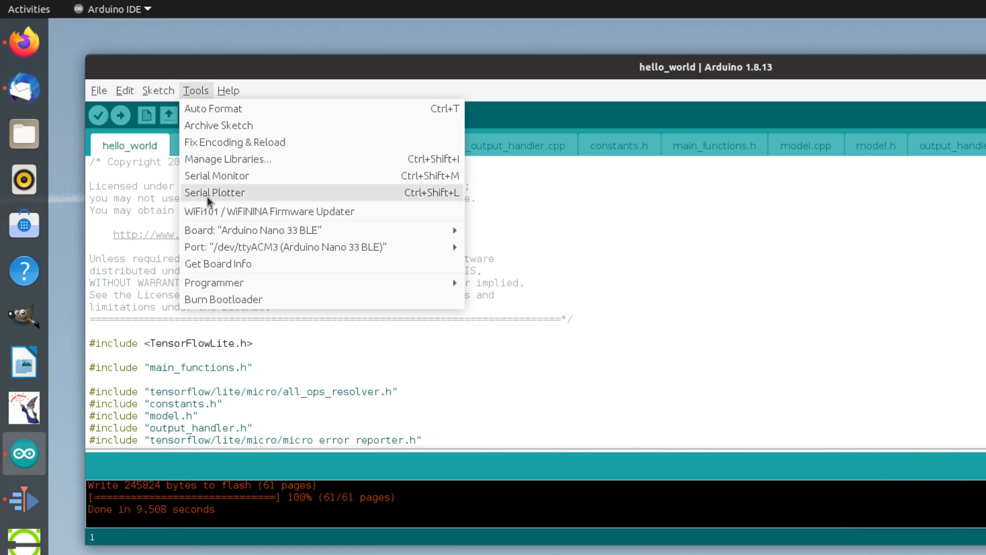
pyautogui.click(214, 192)
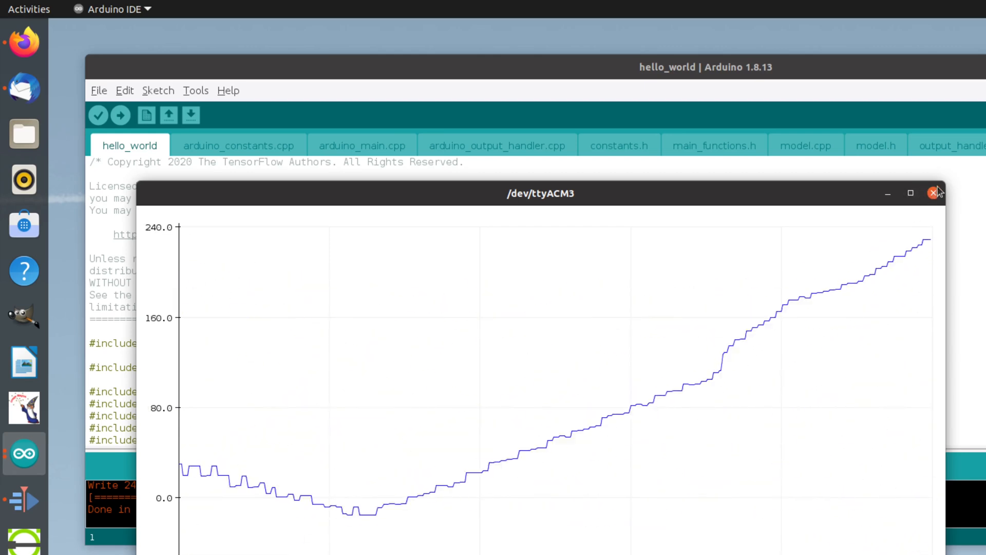
pyautogui.click(936, 193)
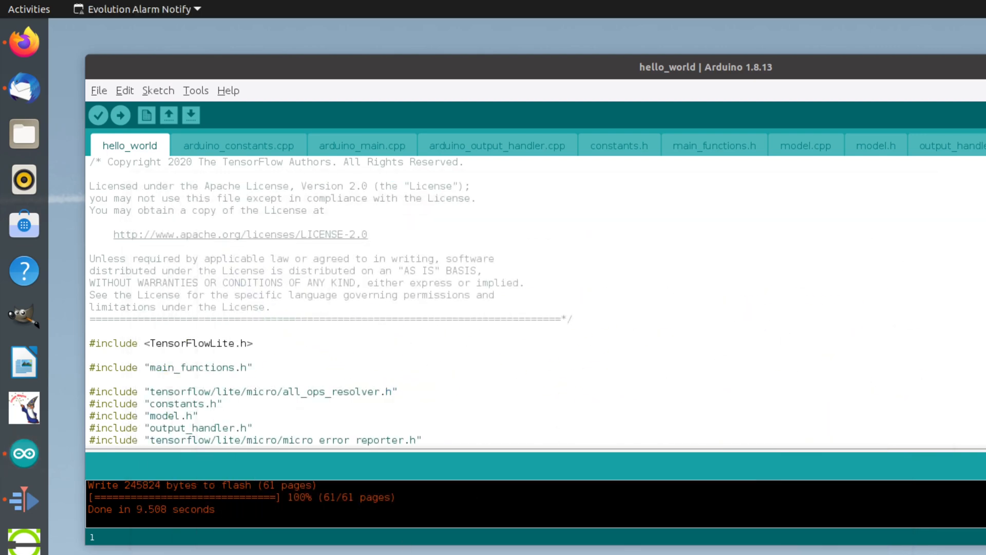